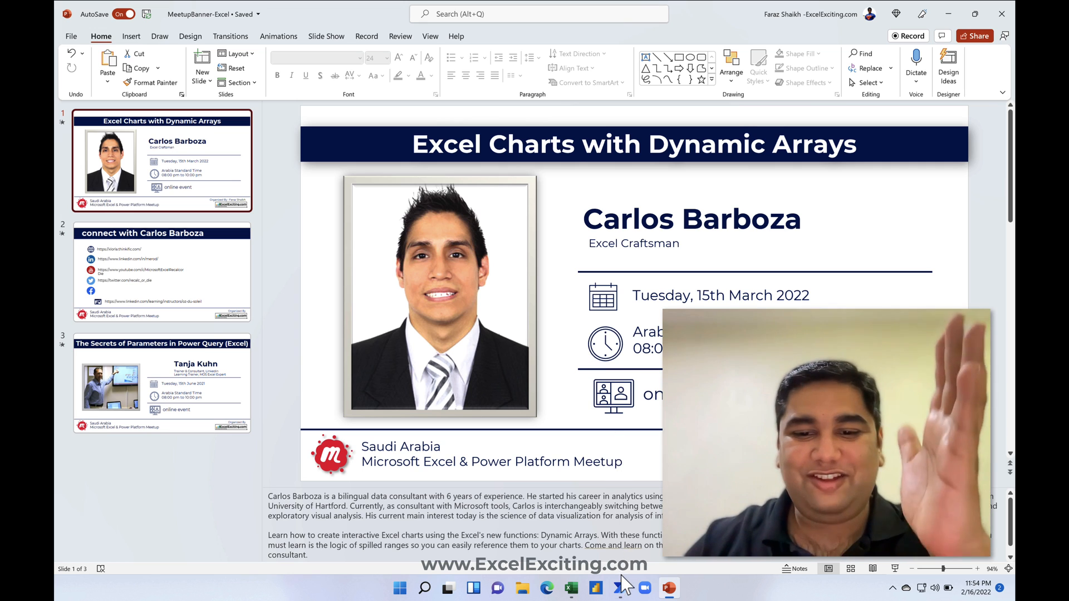
# - Switch from the flow and banner slides over to the Meetup speaker workbook in Excel
pyautogui.click(620, 588)
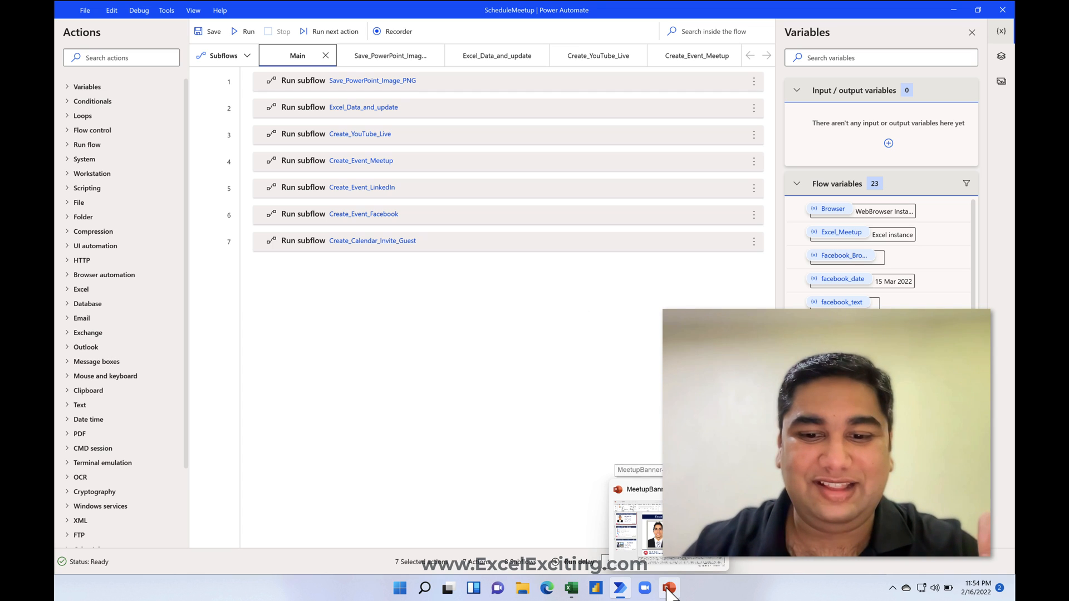
pyautogui.click(669, 588)
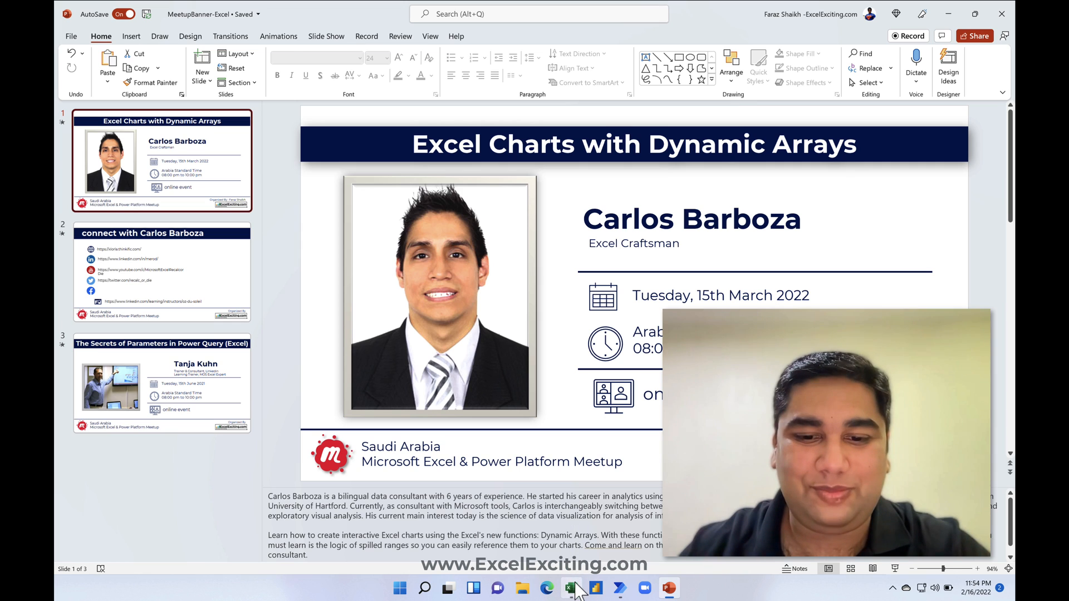
pyautogui.click(571, 588)
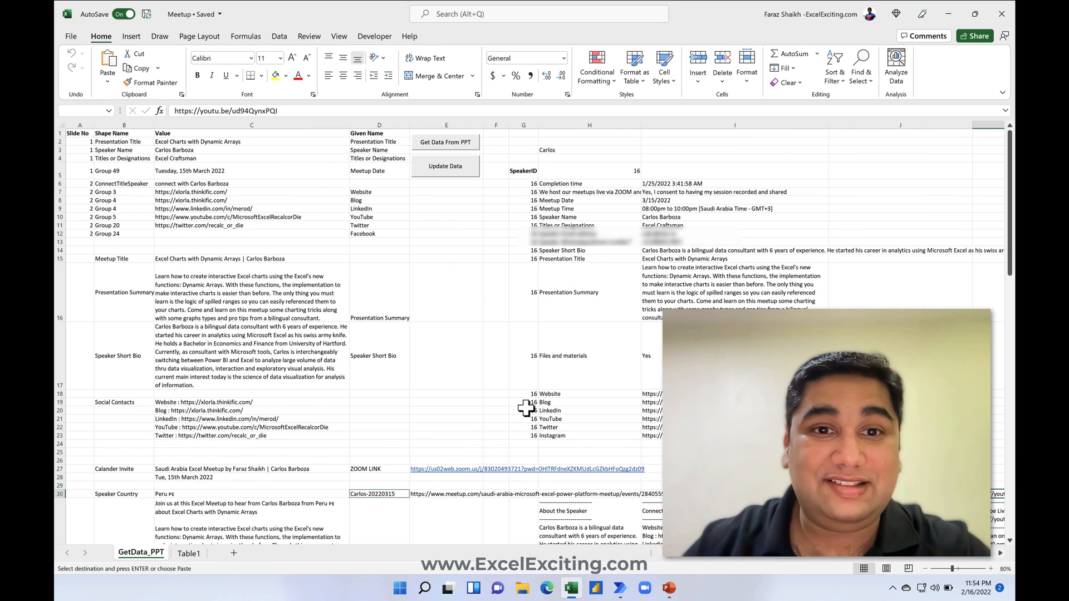
# - Set Speaker ID in H5 to 15 and preview the Lookup Functions banner in PowerPoint
pyautogui.click(589, 170)
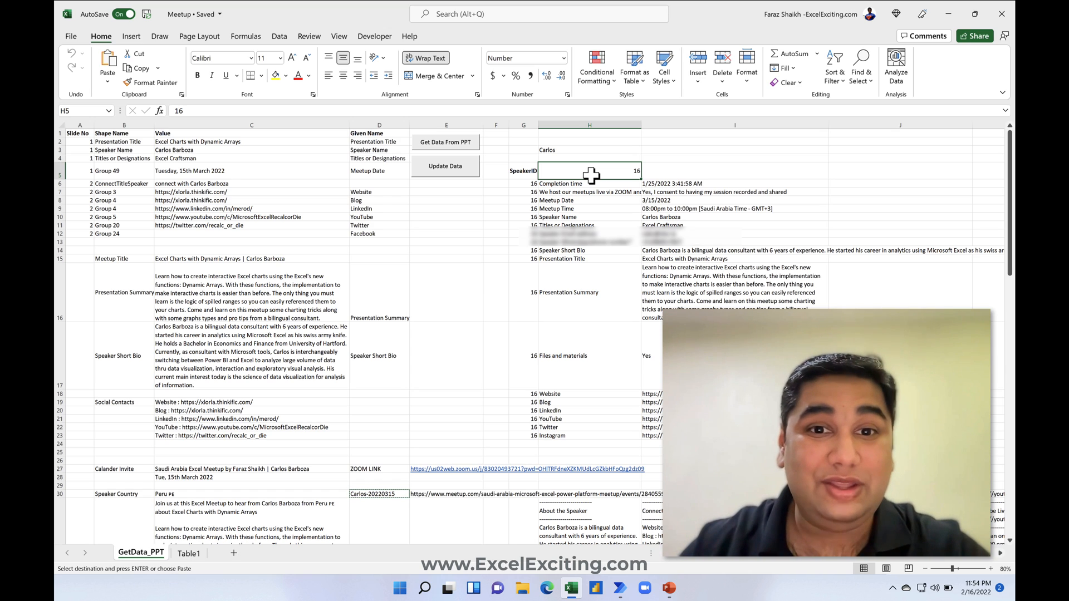
pyautogui.write('1')
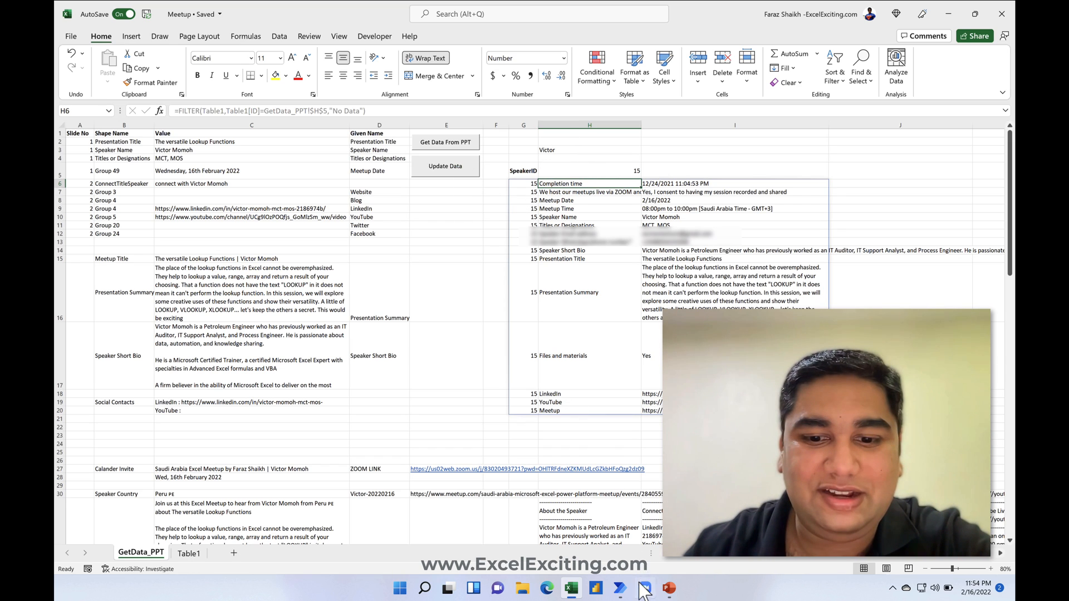
pyautogui.click(669, 588)
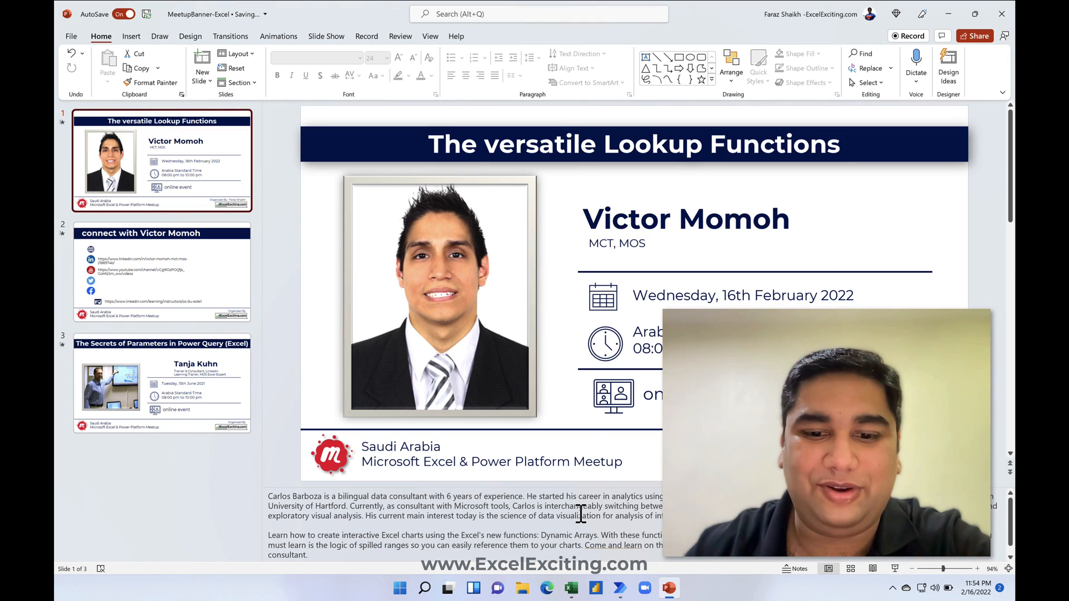
pyautogui.click(570, 587)
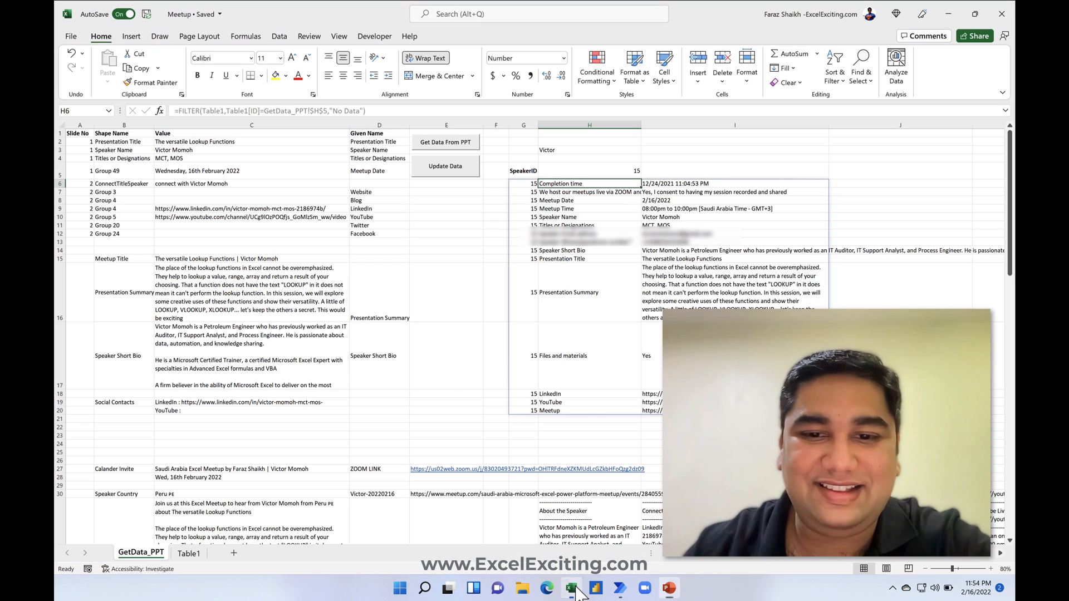
# - Restore Speaker ID 16, check the Dynamic Arrays banner, and bring up the scheduling flow
pyautogui.click(589, 170)
pyautogui.write('16')
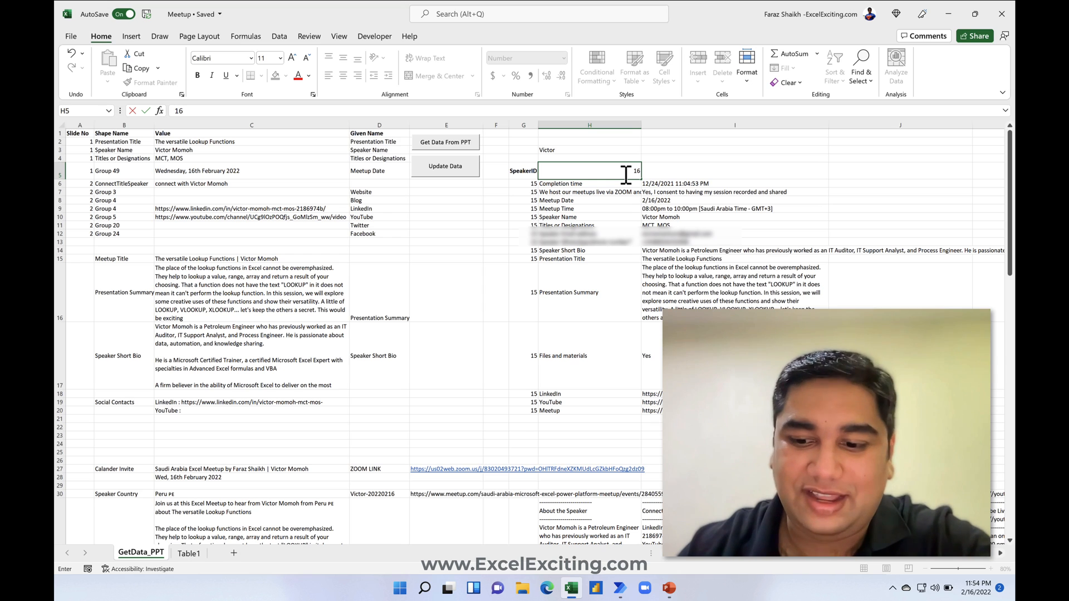
pyautogui.click(444, 166)
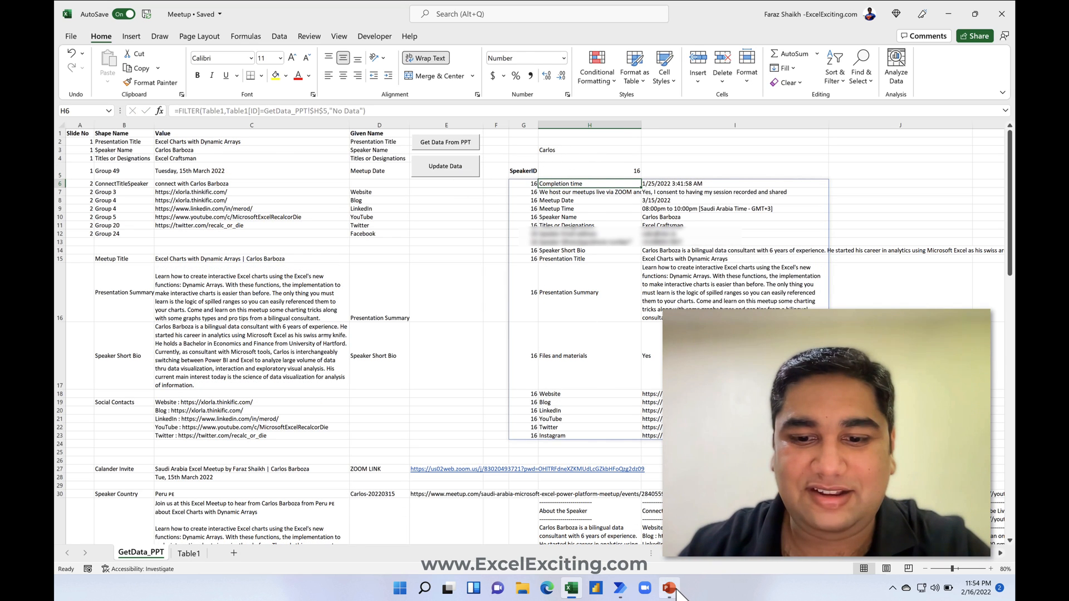
pyautogui.click(668, 587)
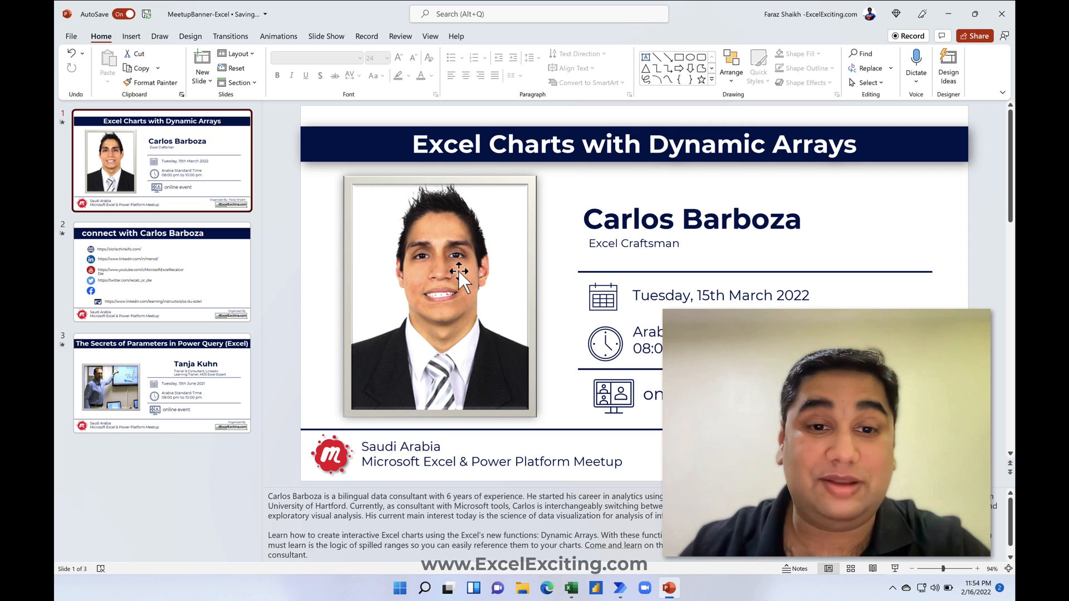
pyautogui.moveTo(555, 398)
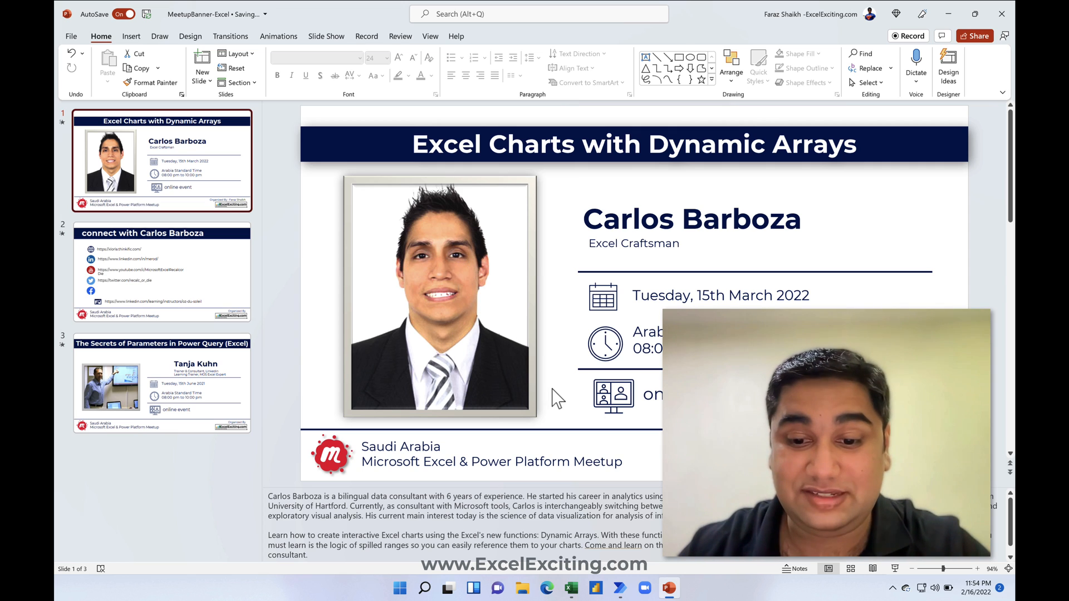
pyautogui.moveTo(620, 573)
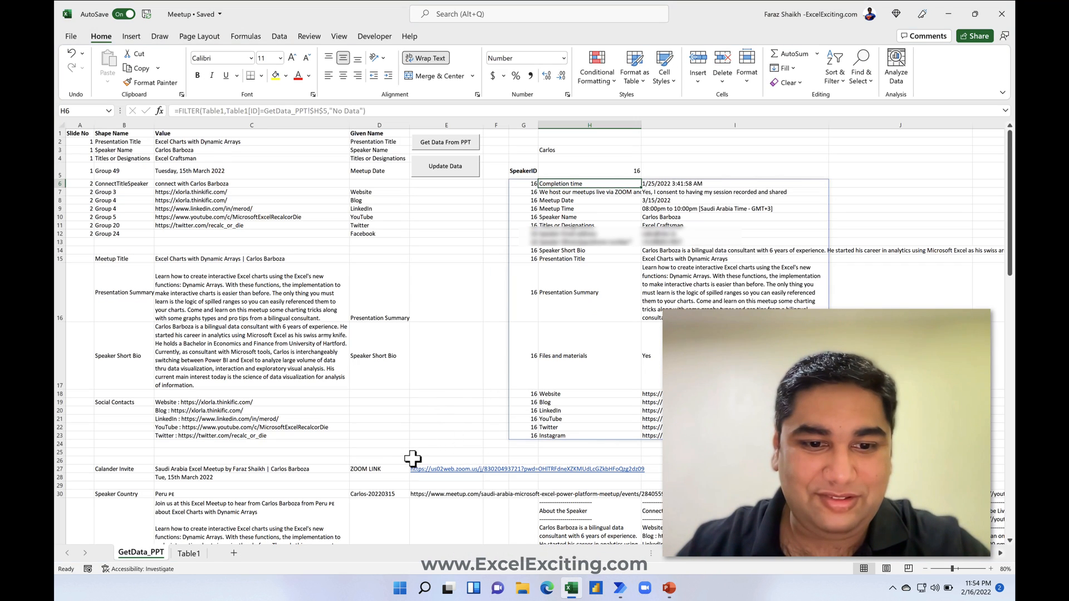
pyautogui.click(378, 469)
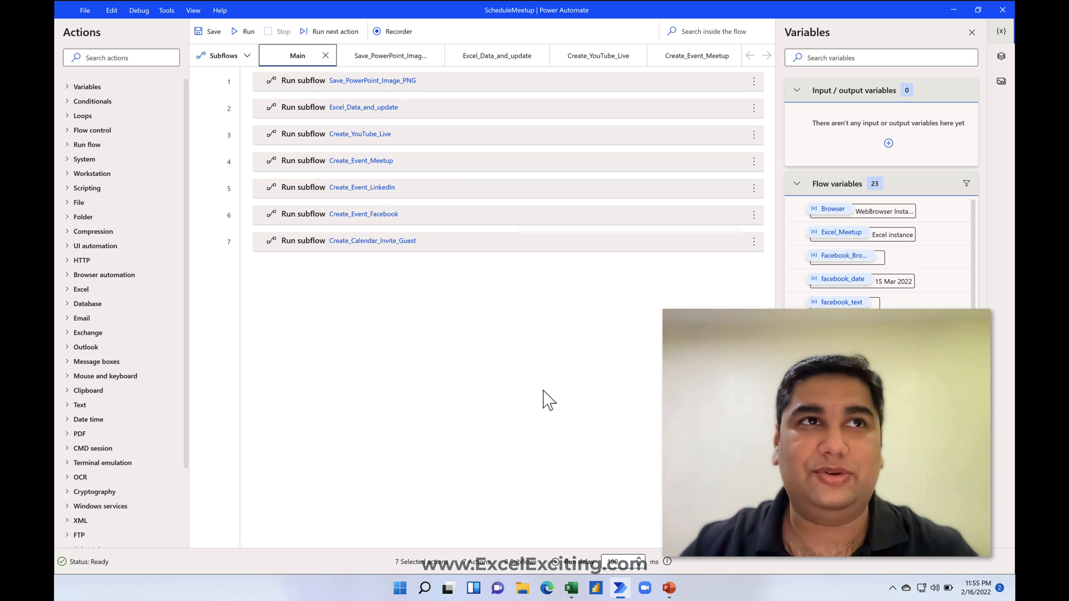
pyautogui.moveTo(518, 357)
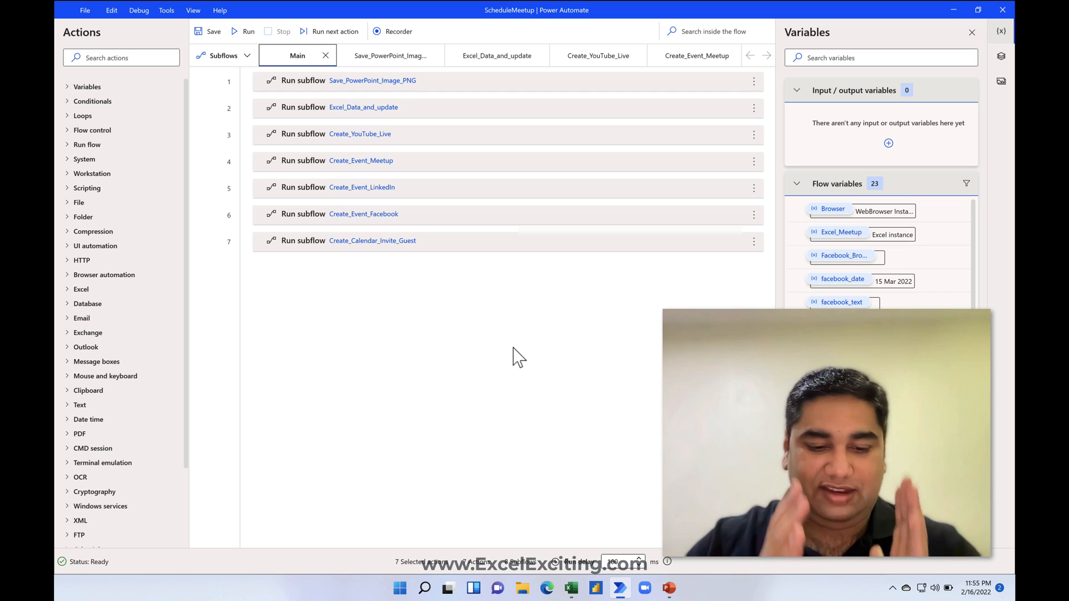
pyautogui.moveTo(429, 341)
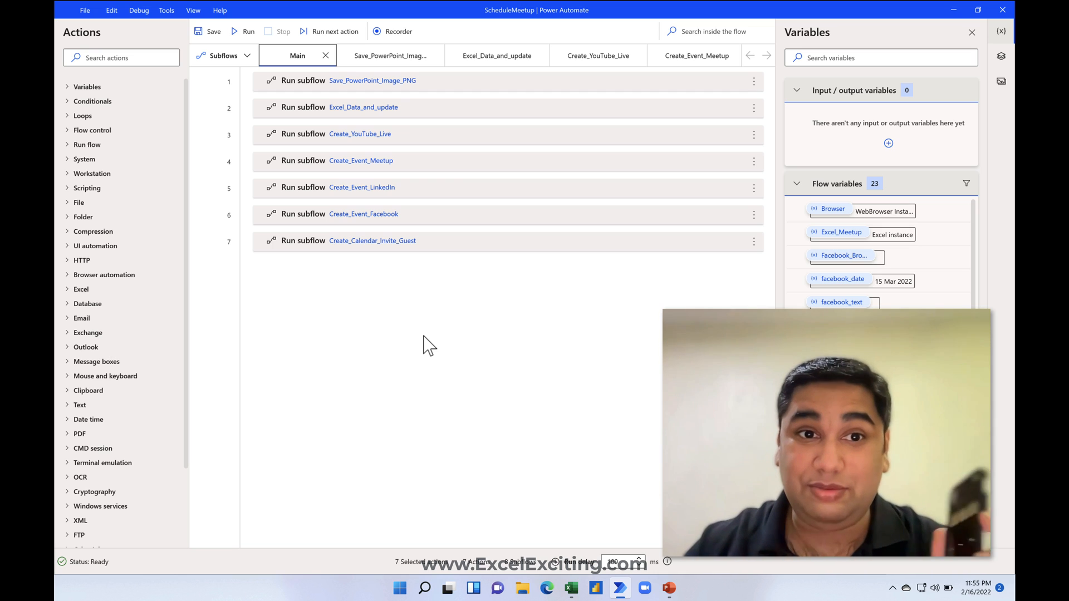
pyautogui.moveTo(542, 424)
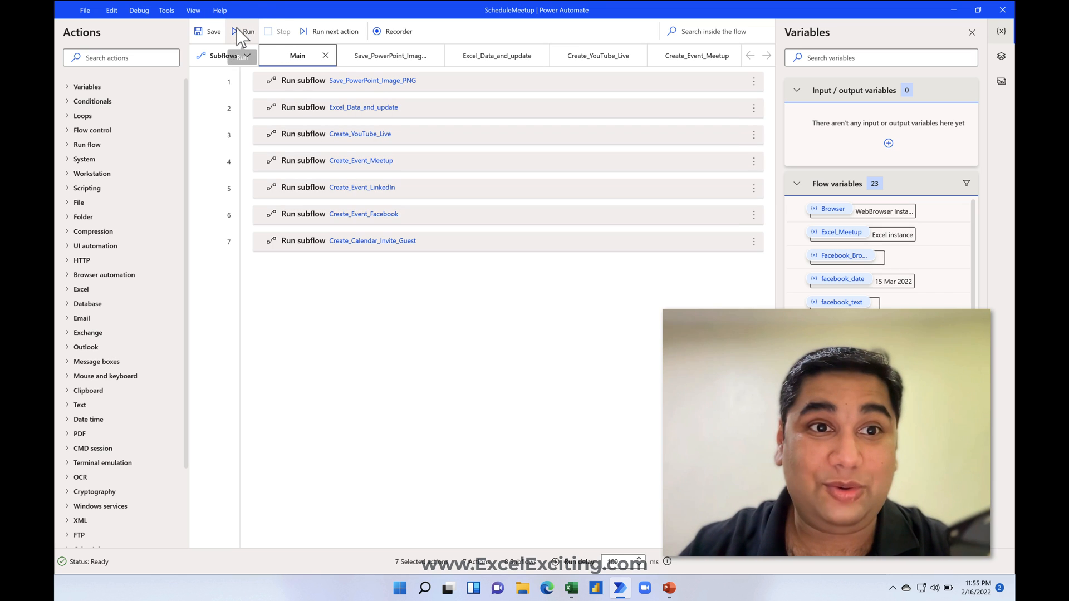
# - Run the Main scheduling flow, reaching PowerPoint's Save a Copy page for the banner
pyautogui.click(245, 32)
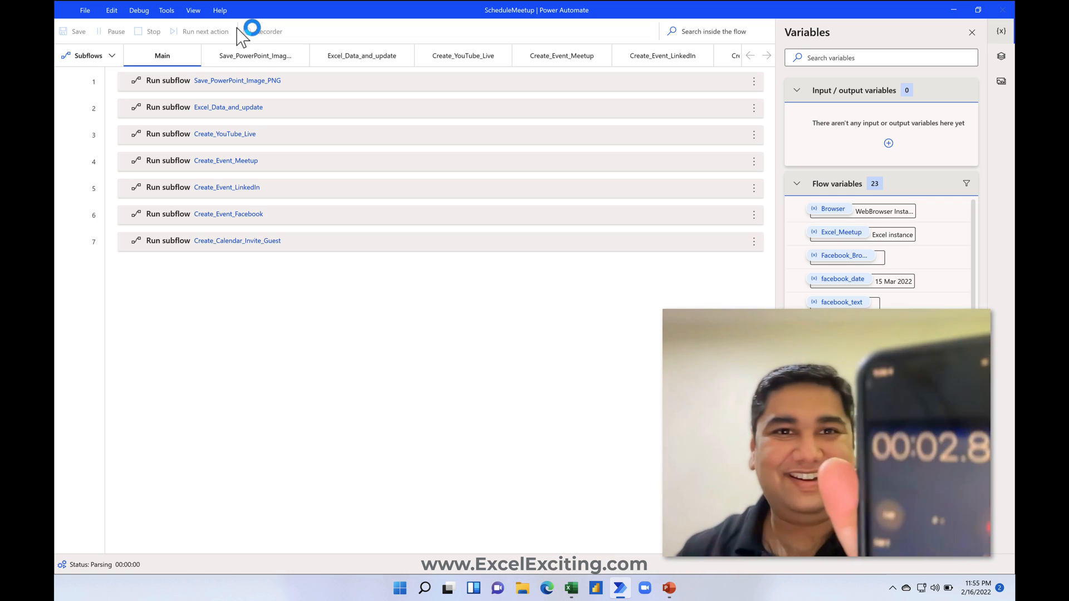
pyautogui.click(256, 56)
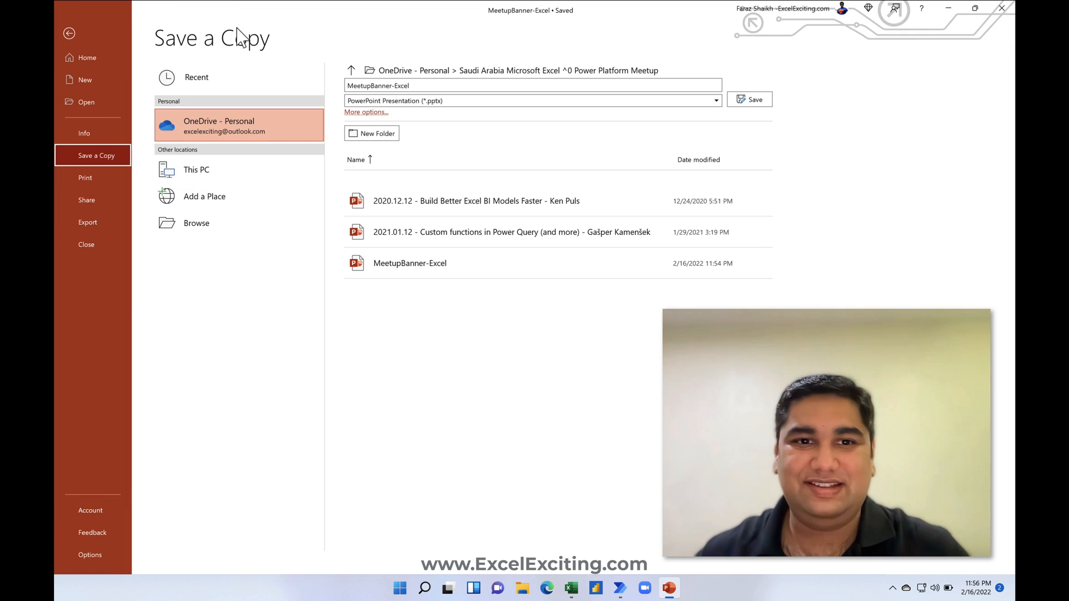
# - Export the MeetupBanner-Excel slide as a PNG to the Desktop and continue to YouTube Studio
pyautogui.click(715, 100)
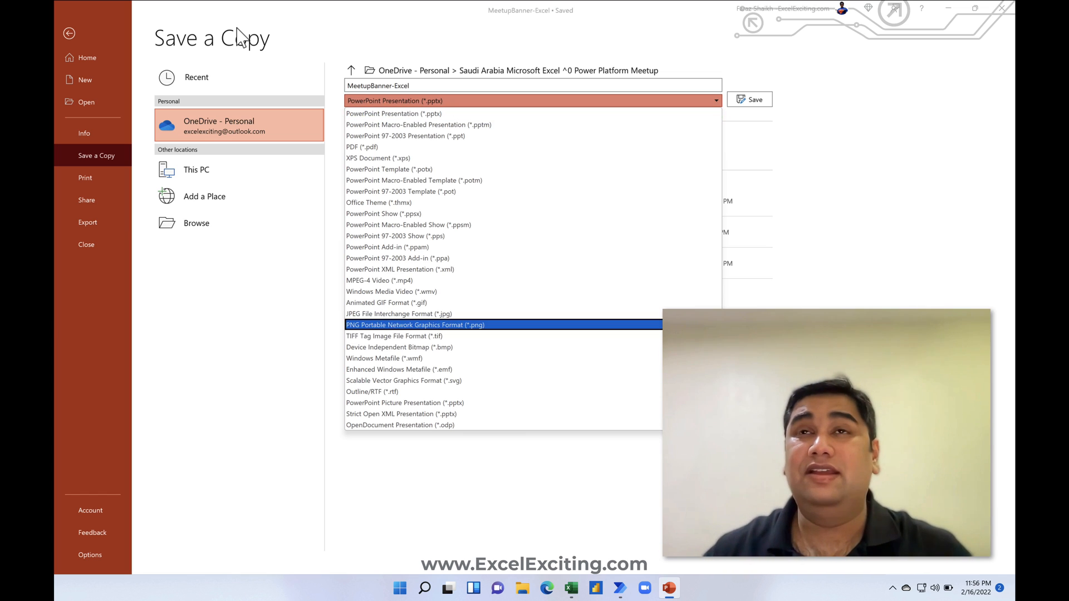
pyautogui.click(416, 324)
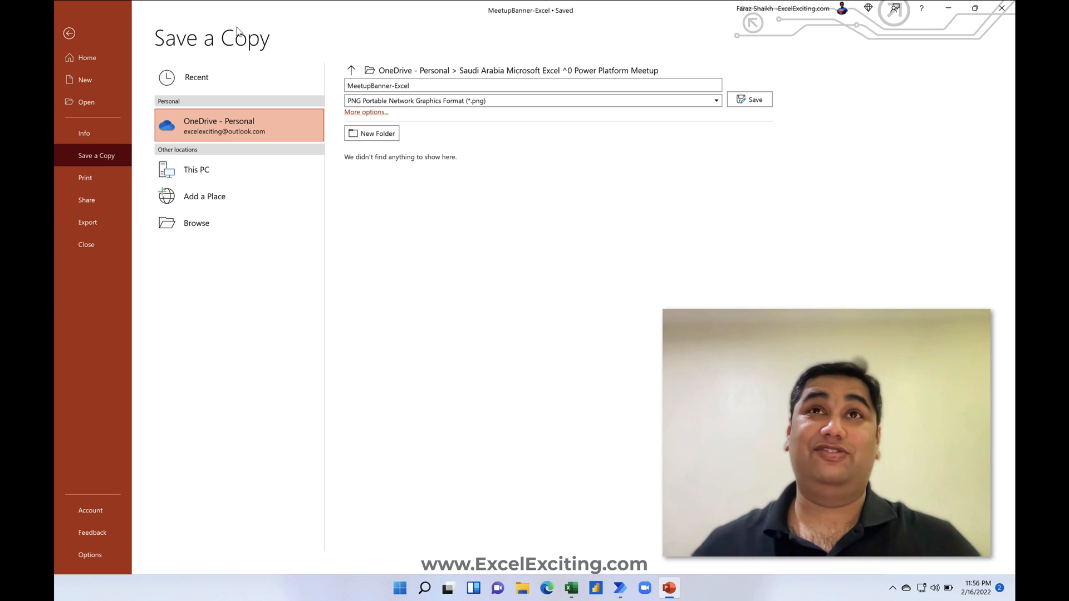
pyautogui.click(196, 223)
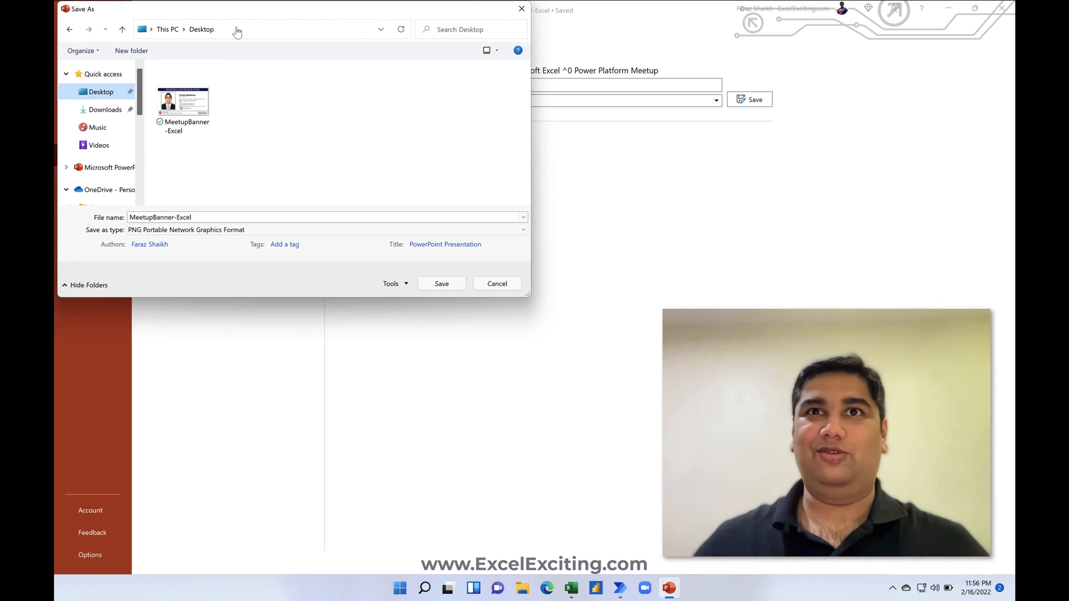
pyautogui.click(441, 283)
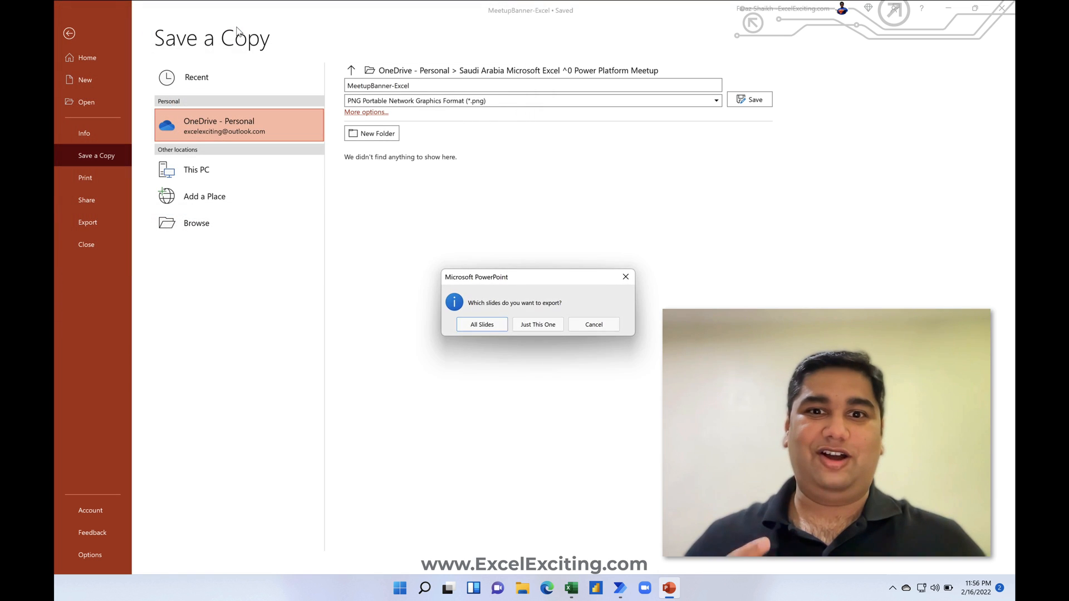
pyautogui.click(592, 324)
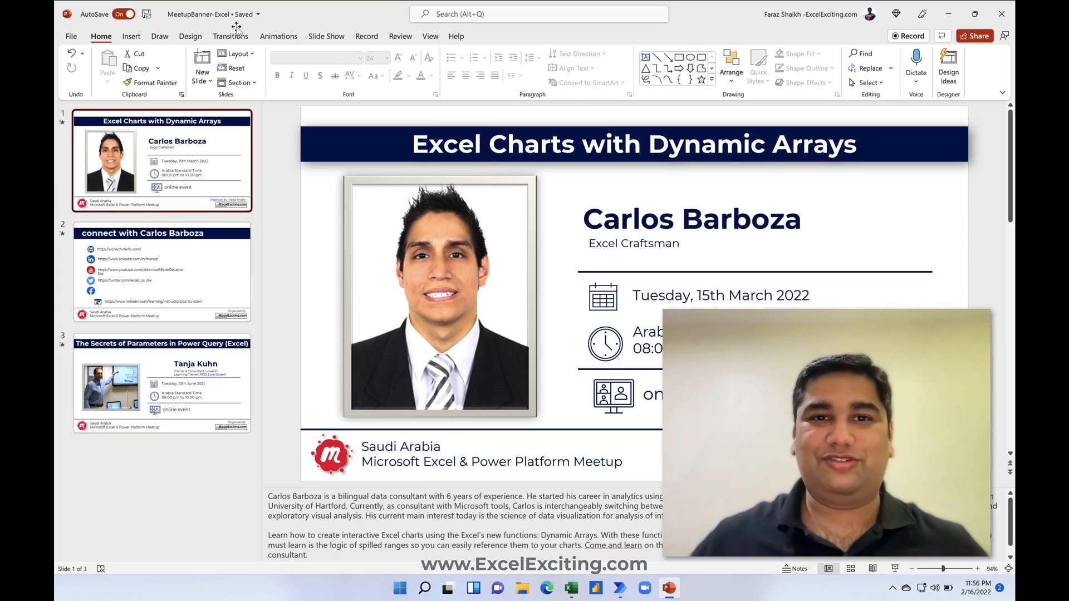
pyautogui.click(546, 588)
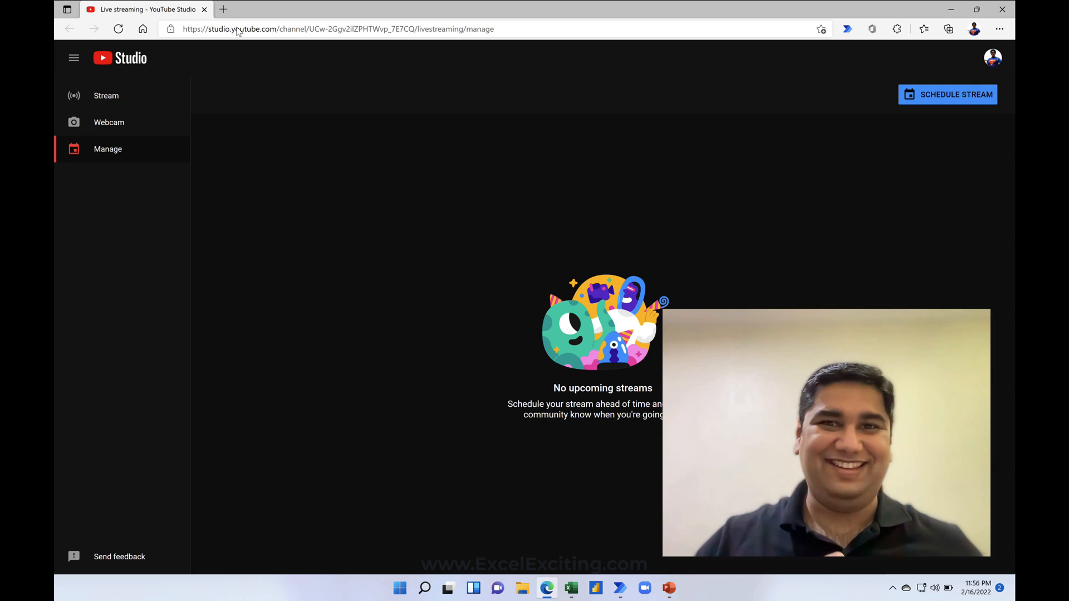
# - Create the stream with Education category and advance through setup to visibility
pyautogui.click(947, 94)
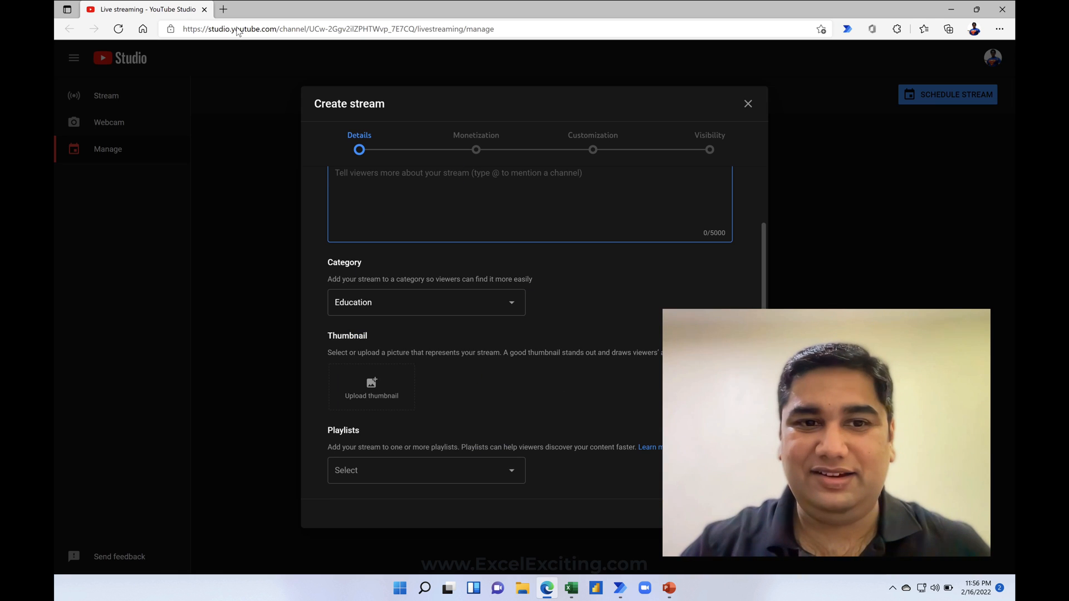
pyautogui.click(371, 387)
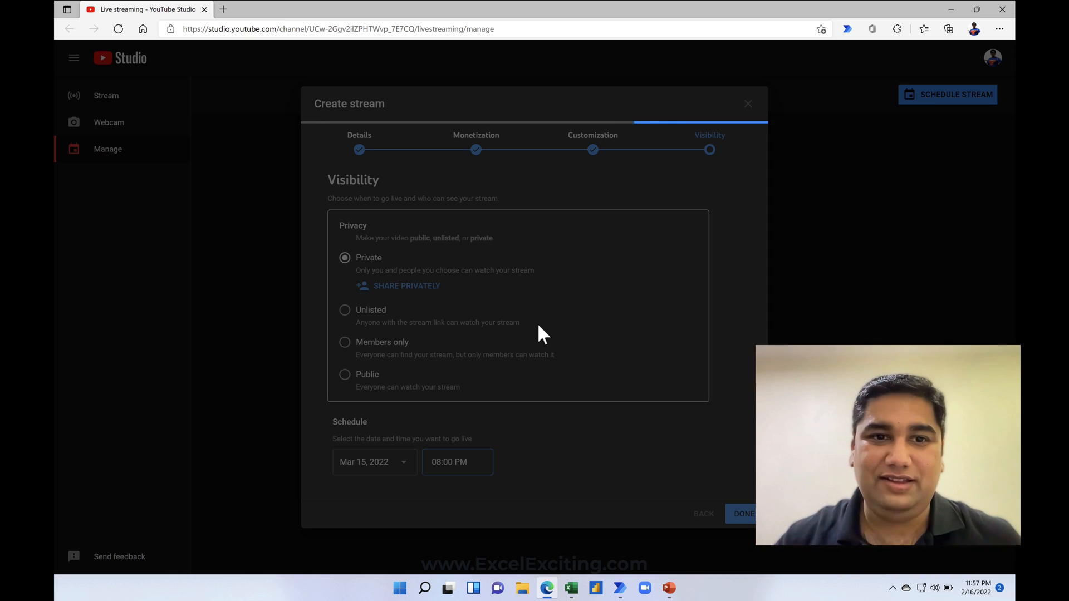
# - Finish scheduling the private stream with Done, moving on to Meetup's Create an event form
pyautogui.click(743, 513)
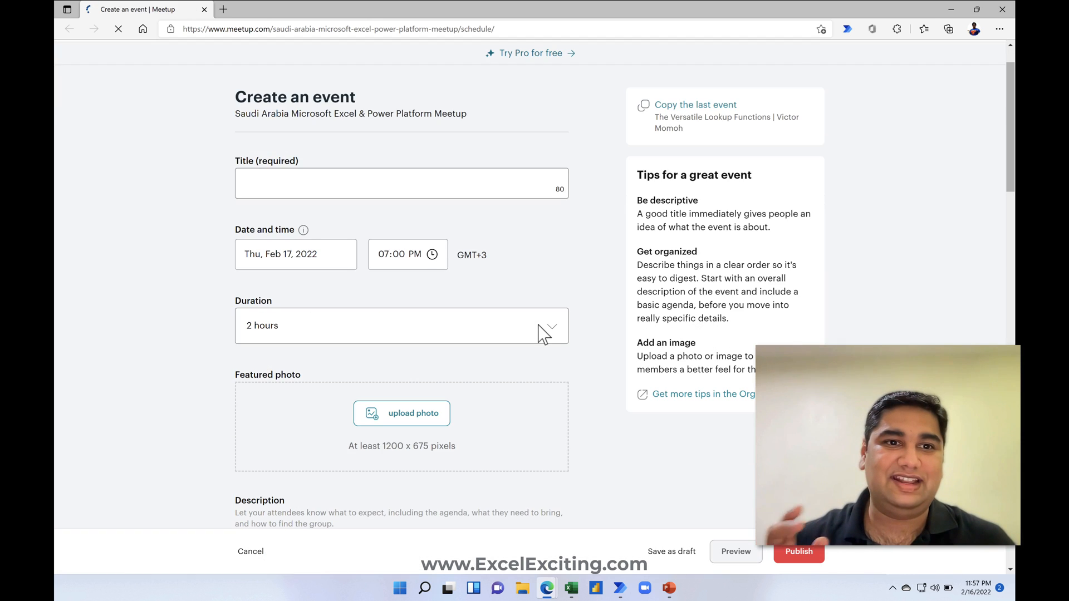
# - Title the event 'Excel Charts with Dynamic Arrays | Carlos Barboza', start it at 08:00 PM, and begin the photo upload
pyautogui.click(401, 184)
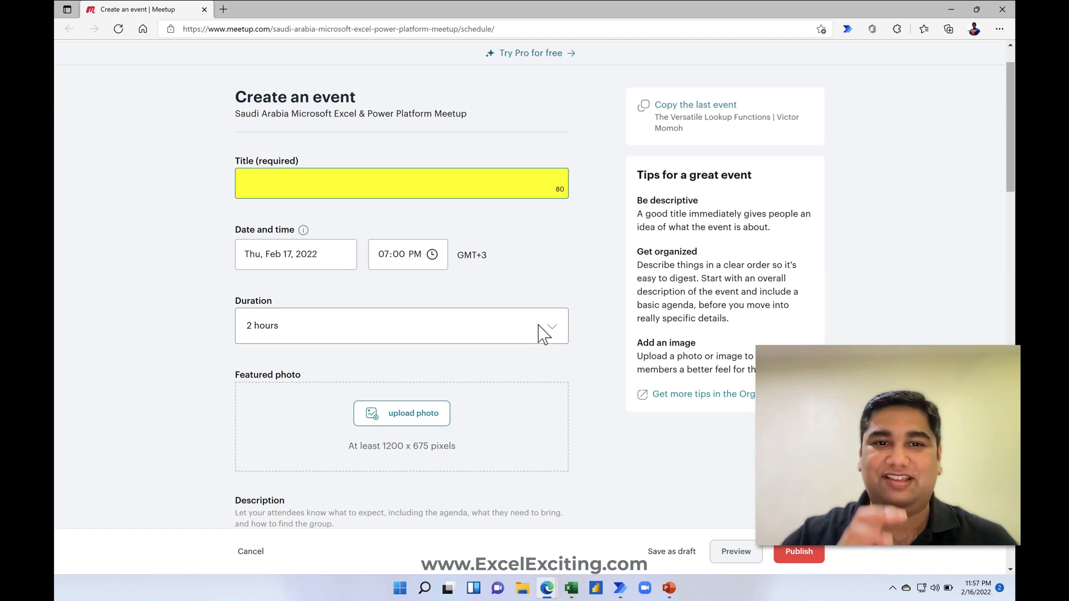
pyautogui.write('Excel Charts with Dynamic Arrays | Carlos Barboza')
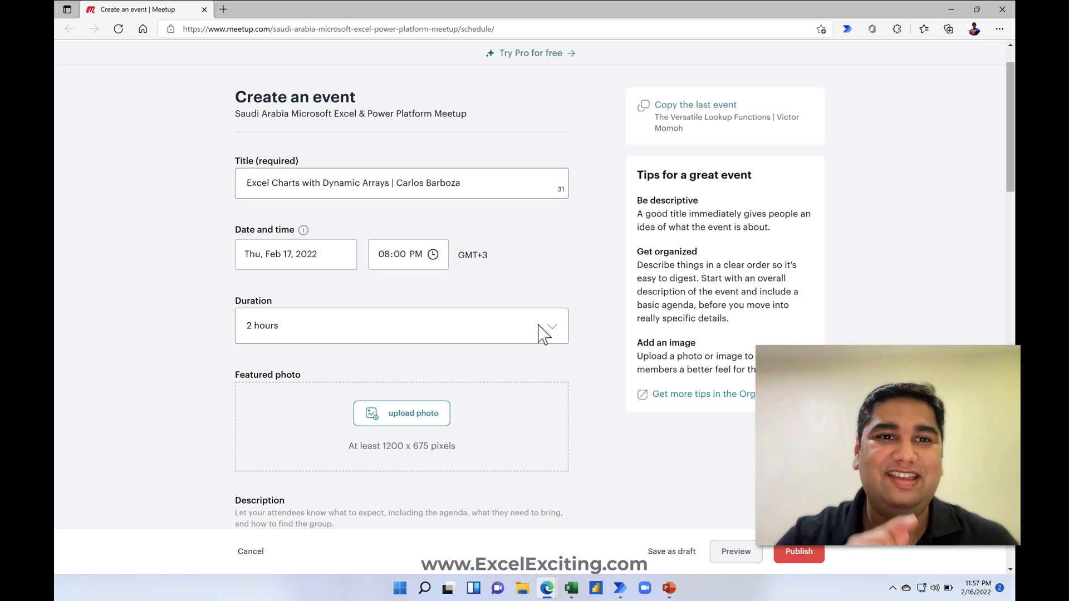
pyautogui.click(680, 588)
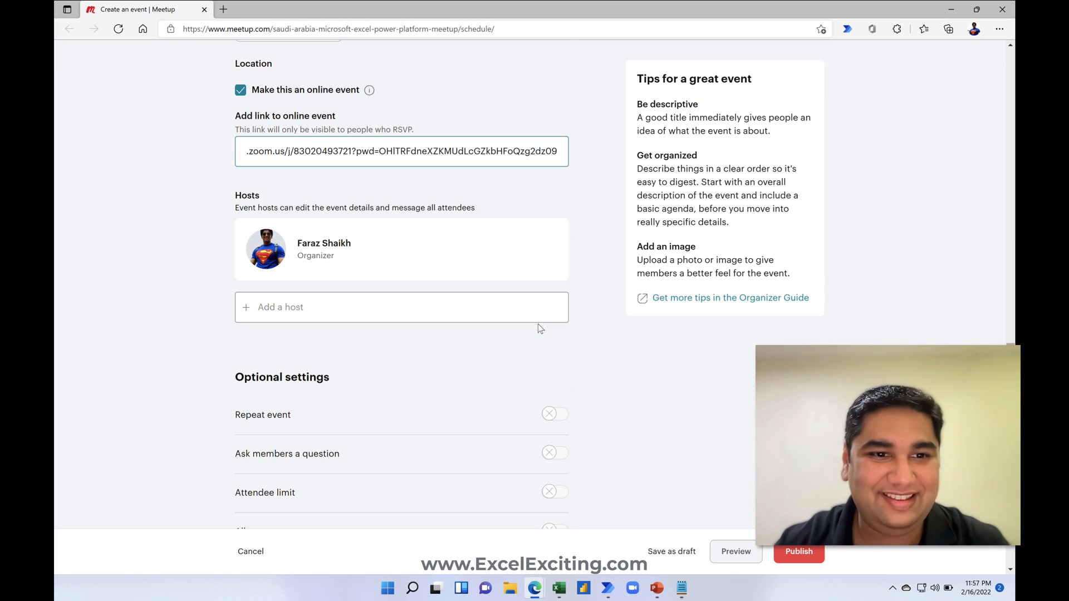
pyautogui.click(529, 330)
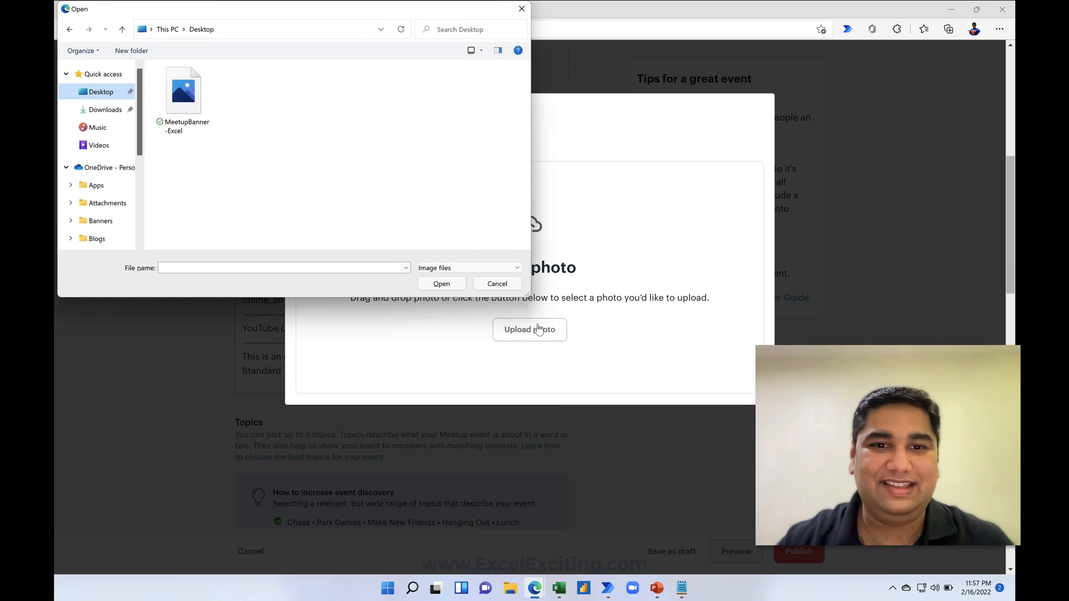
# - Load MeetupBanner-Excel as the event photo, save it, and publish the Meetup event
pyautogui.doubleClick(183, 89)
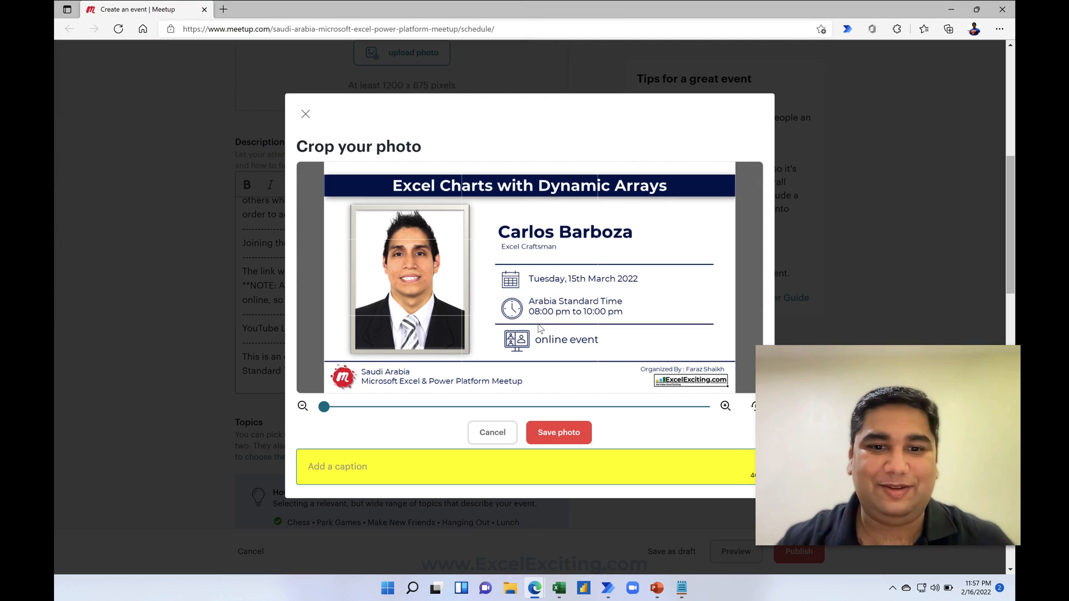
pyautogui.click(558, 432)
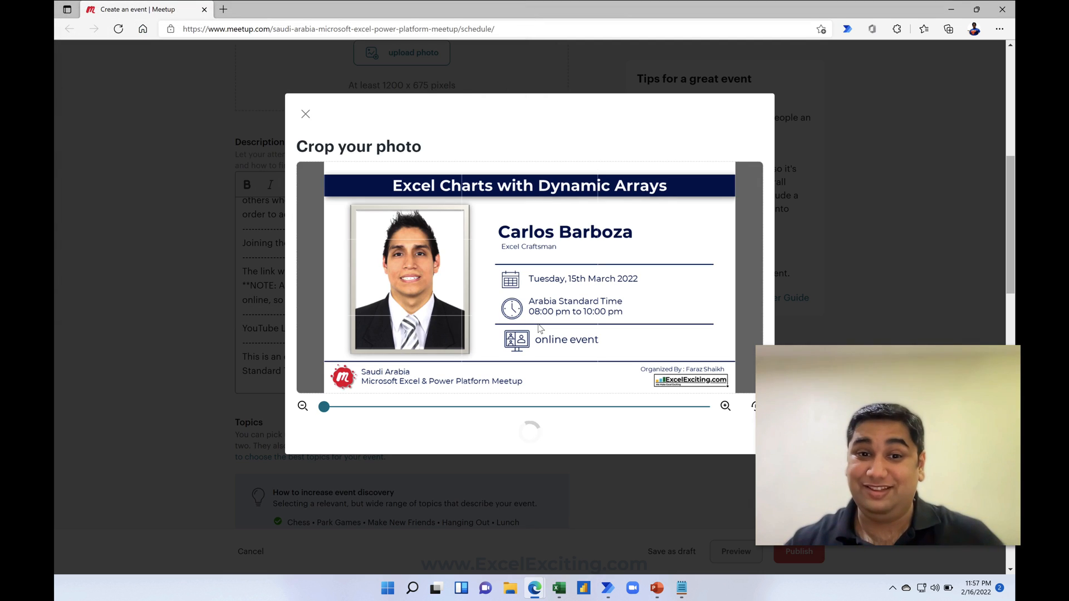
pyautogui.click(305, 113)
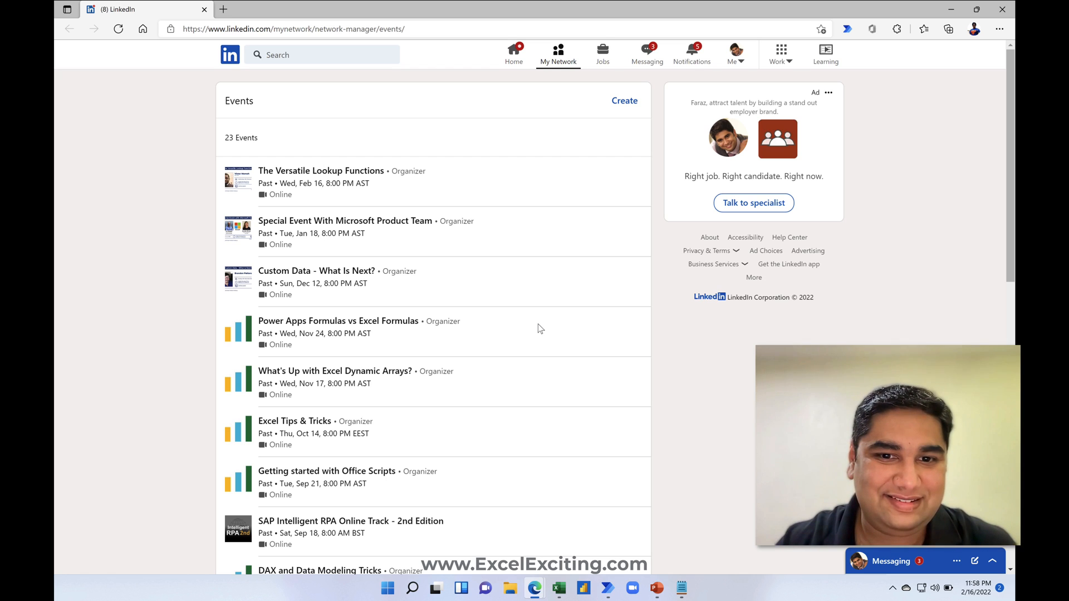
# - Create a new LinkedIn event with the Dynamic Arrays banner as its cover photo
pyautogui.click(624, 101)
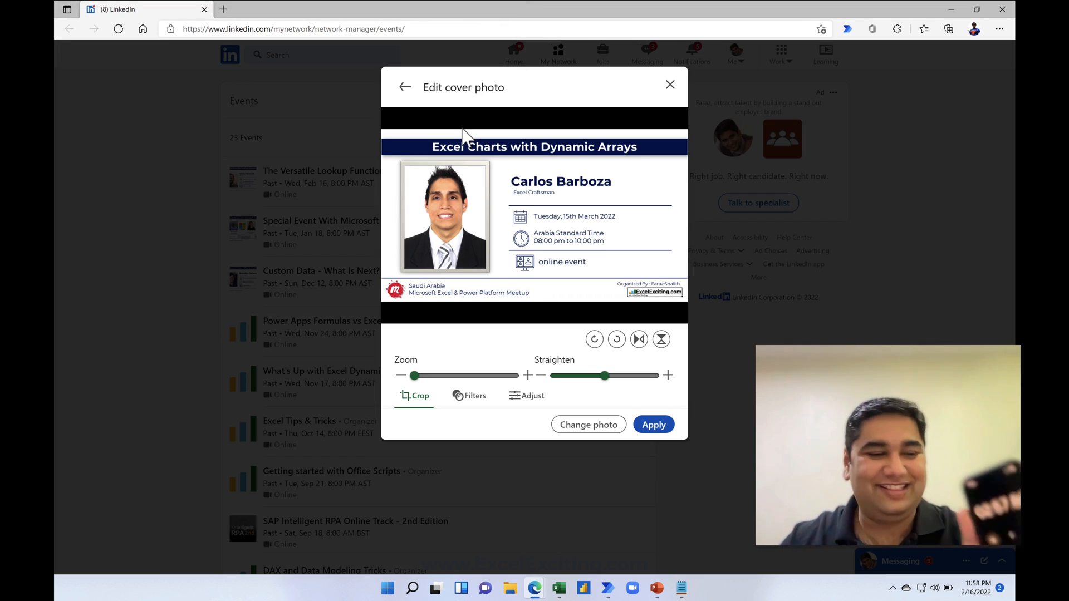
# - Apply the cover, name the event 'Excel Charts with Dynamic Arrays', schedule 3/15/2022 8–10 PM with the Meetup URL, and continue
pyautogui.click(653, 425)
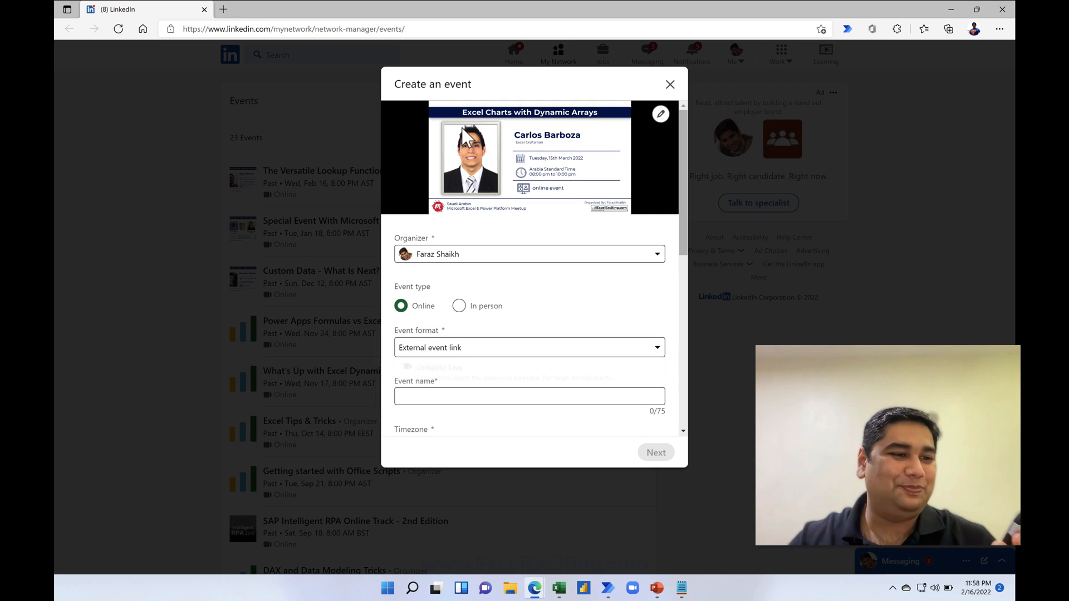
pyautogui.write('Excel Charts with Dynamic Arrays')
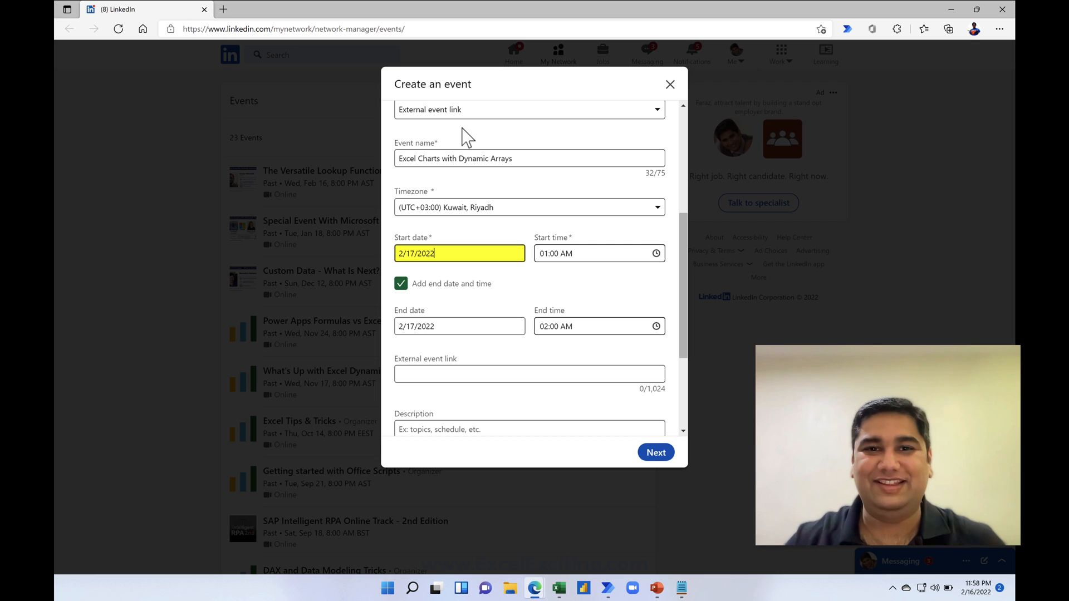
pyautogui.click(594, 253)
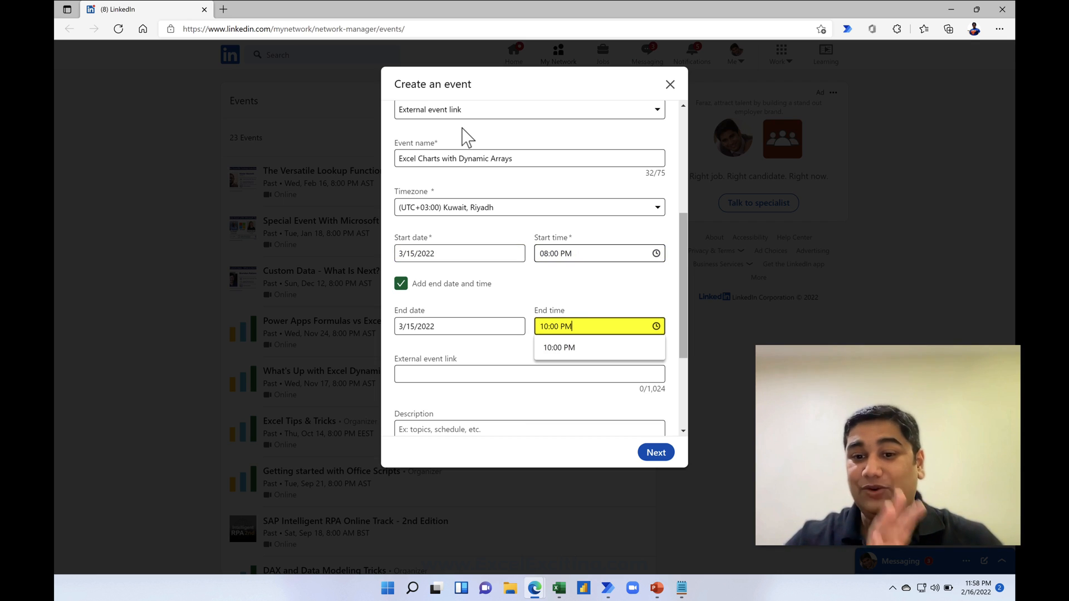
pyautogui.write('https://www.meetup.com/saudi-arabia-microsoft-excel-power-platform-mee')
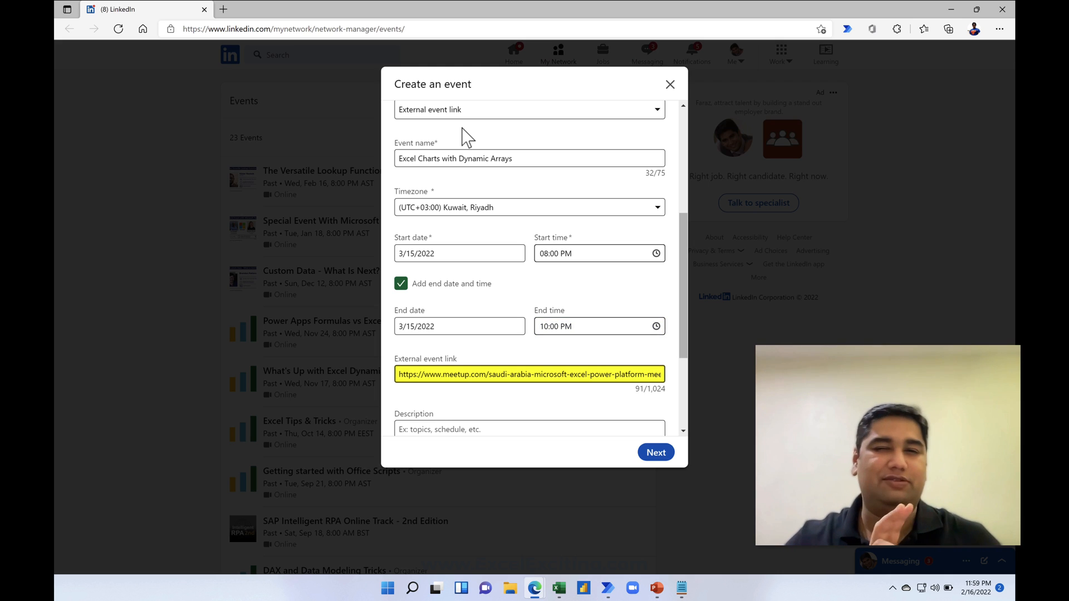
pyautogui.click(529, 415)
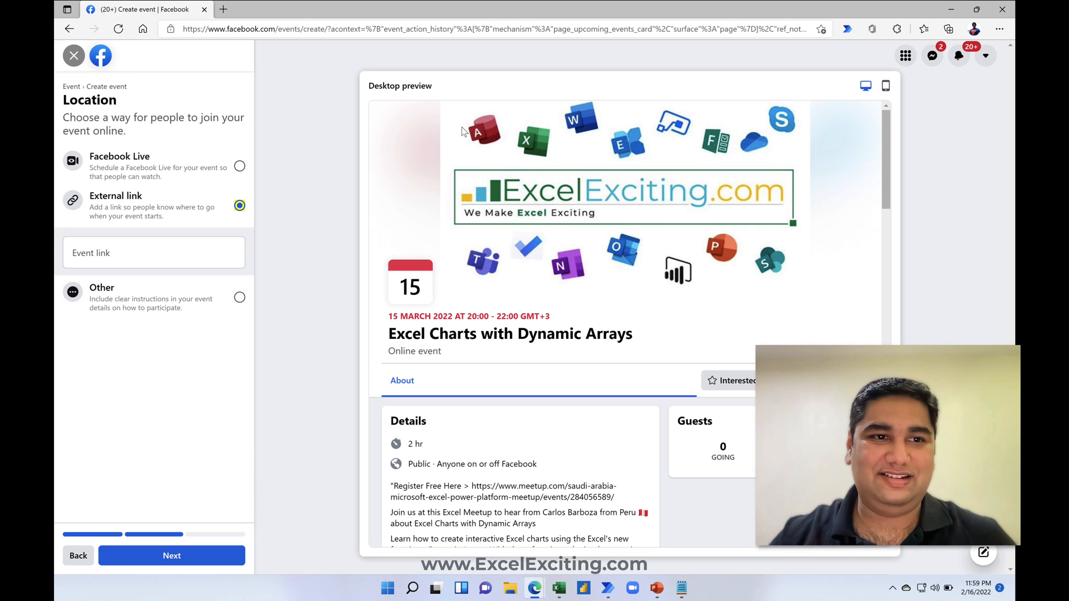
# - Give the Facebook event the Meetup event URL as its external join link and continue
pyautogui.write('https://www.meetup.com/saudi-arabia-microsoft-excel-power-platform-meetup/events/284056589/')
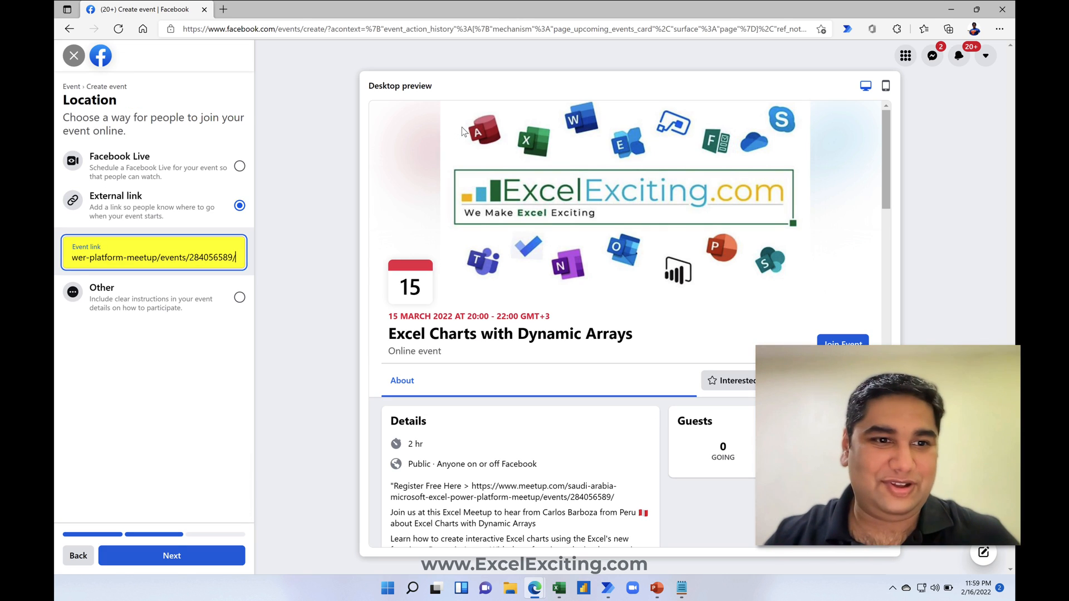
pyautogui.click(172, 556)
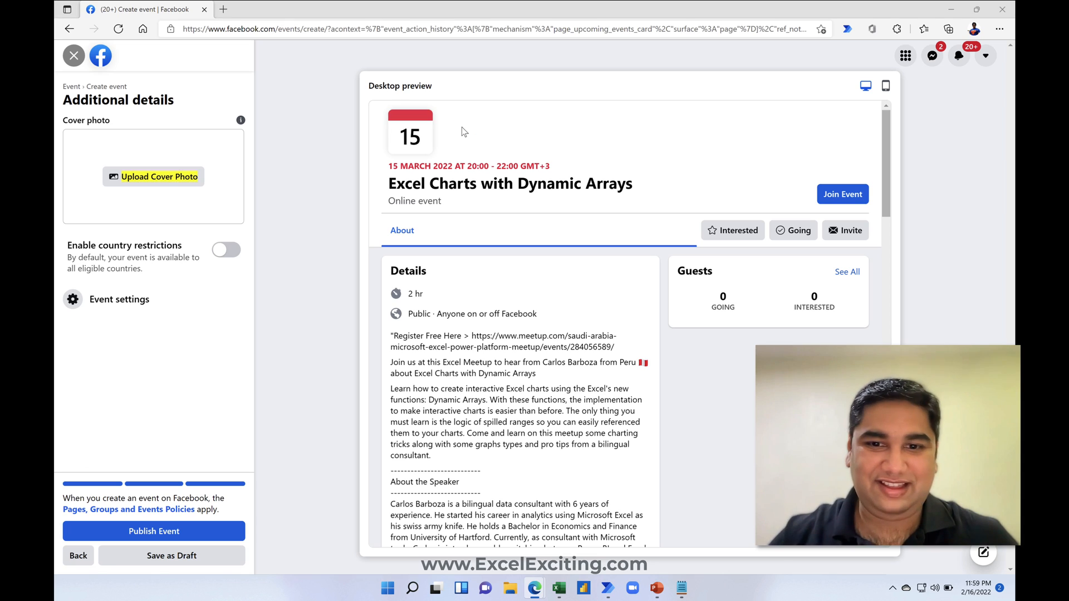
# - Add Carlos Barboza's speaker banner as the cover photo and publish the Facebook event
pyautogui.click(119, 299)
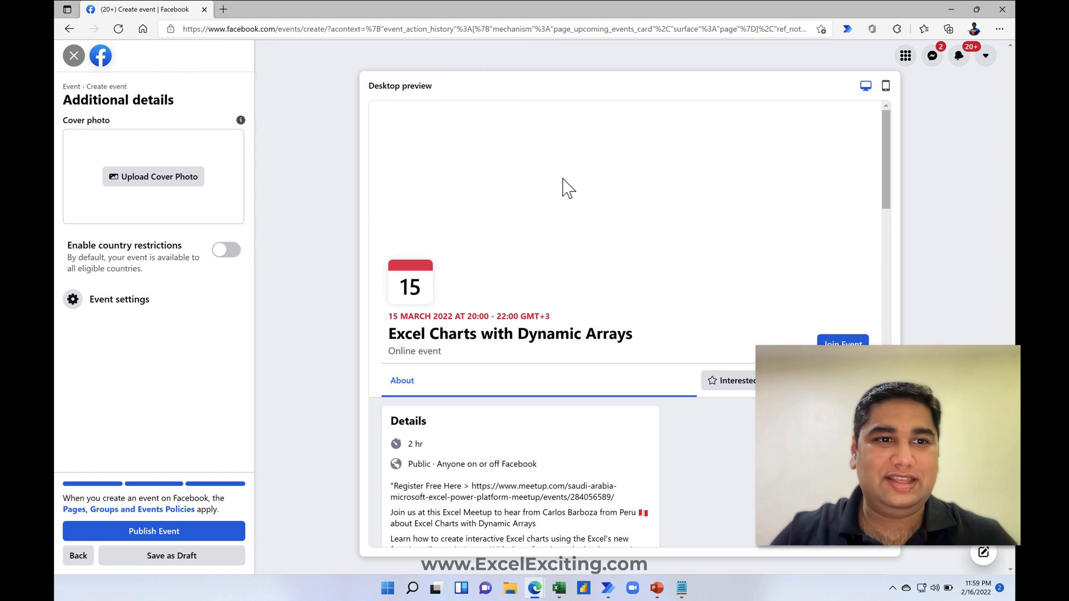
pyautogui.click(153, 176)
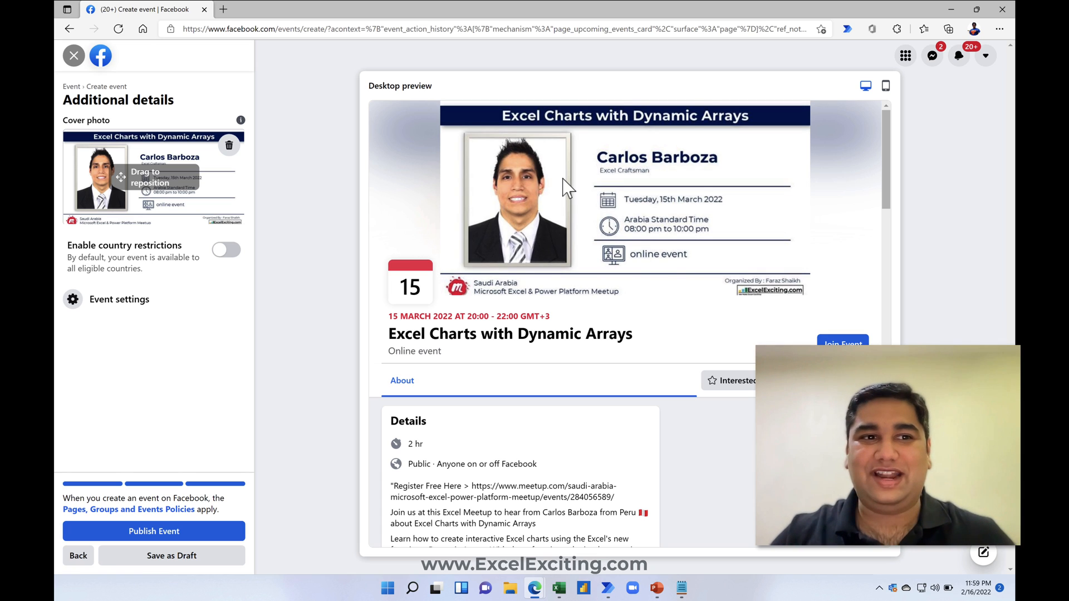
pyautogui.click(693, 588)
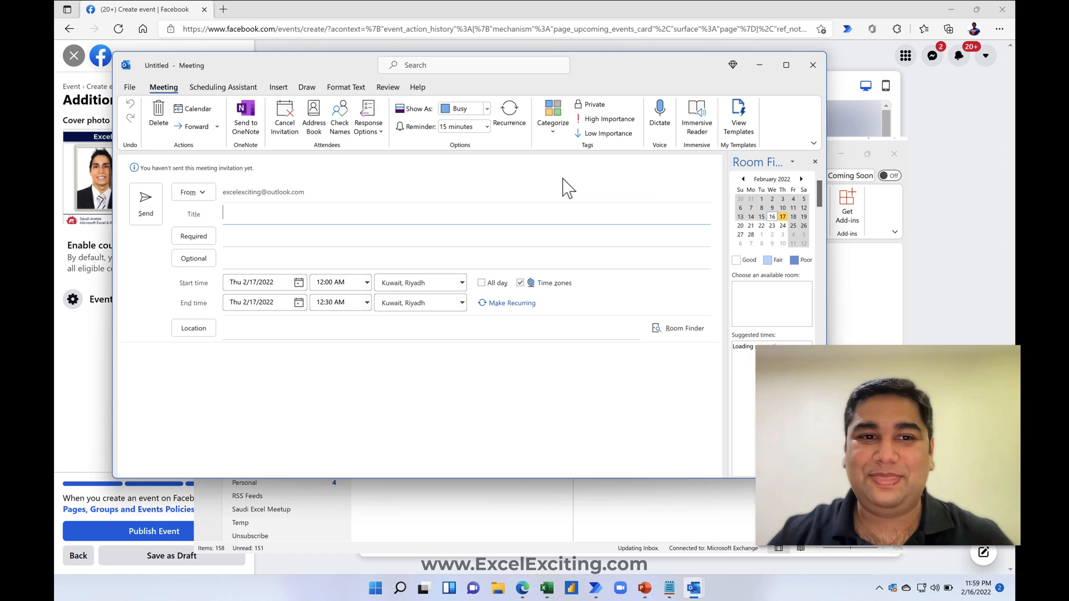
# - Title the invite 'Saudi Arabia Excel Meetup by Faraz Shaikh | Carlos Barboza' with a note referencing the Meetup and Zoom links
pyautogui.write('Saudi Arabia Excel Meetup by Faraz Shaikh | Carlos Barboza')
pyautogui.click(420, 411)
pyautogui.write('Below is the M')
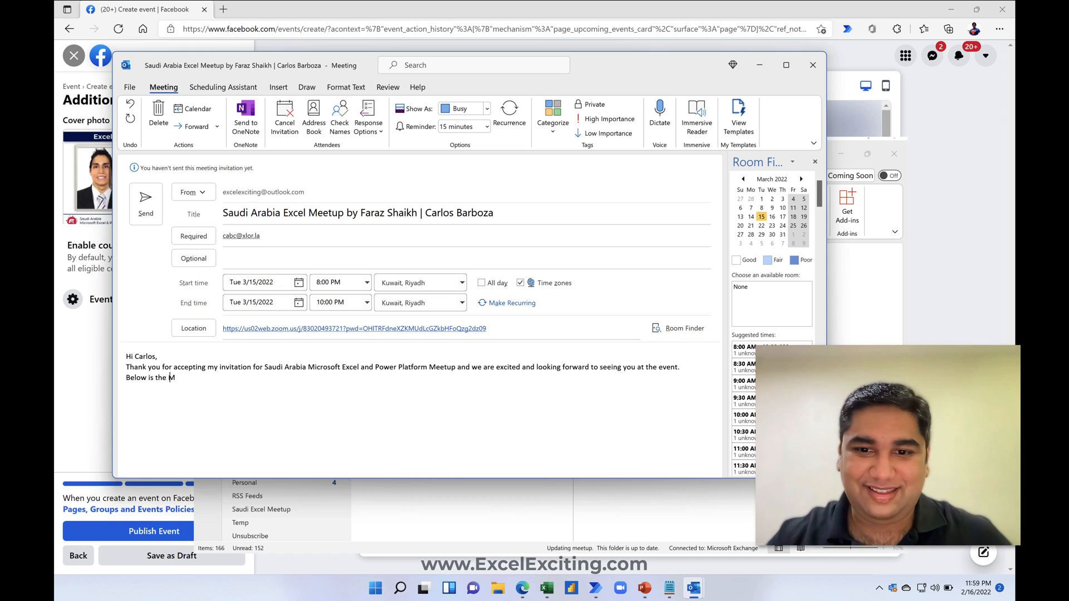
pyautogui.write('EETUP & ZOOM link for your reference')
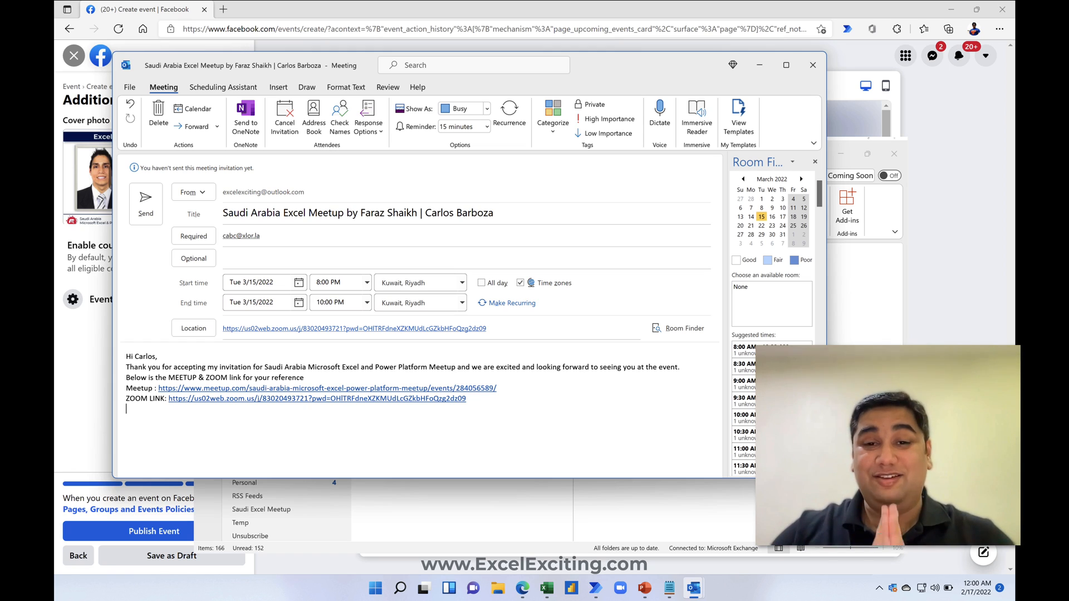
pyautogui.moveTo(567, 187)
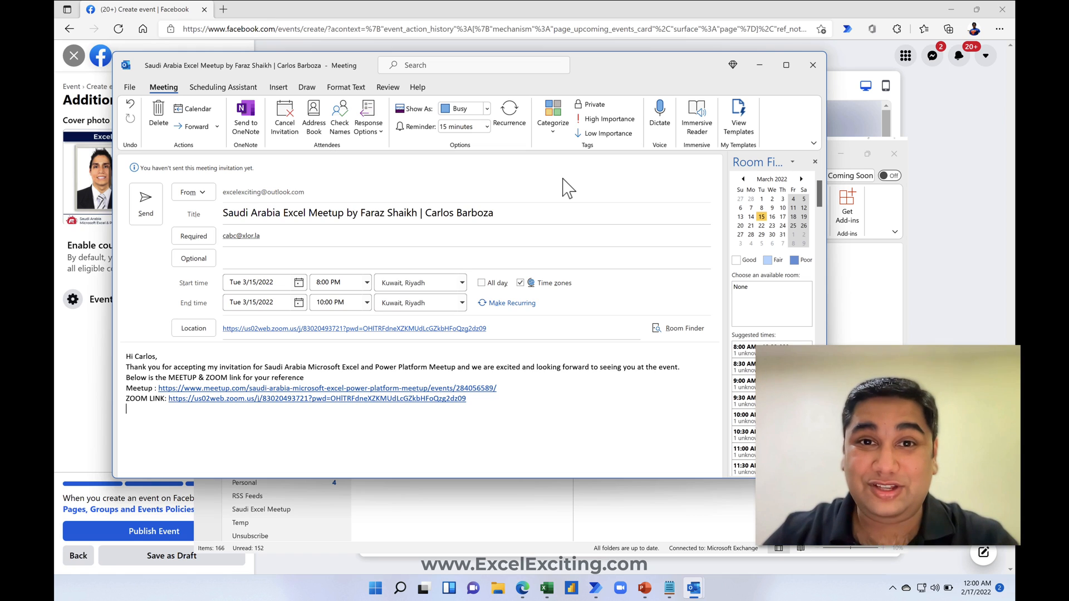